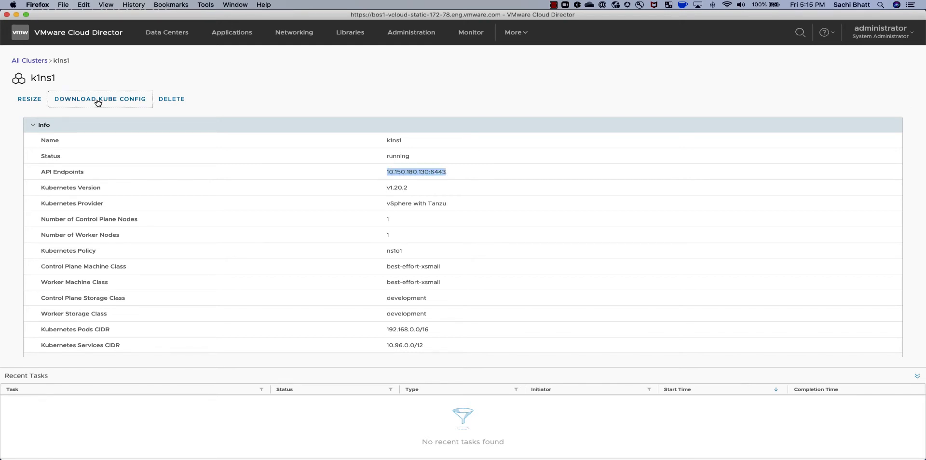
# - Download the k1ns1 kubeconfig and save it as a file from the Firefox dialog
pyautogui.click(100, 98)
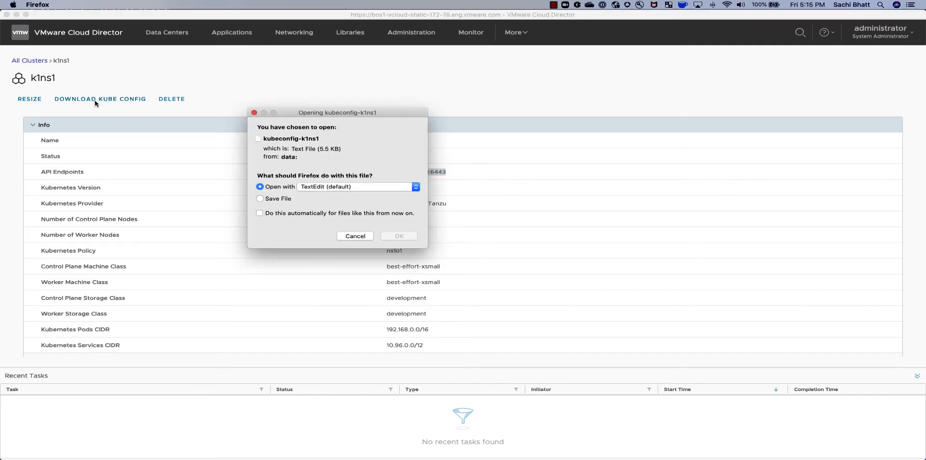
pyautogui.click(259, 198)
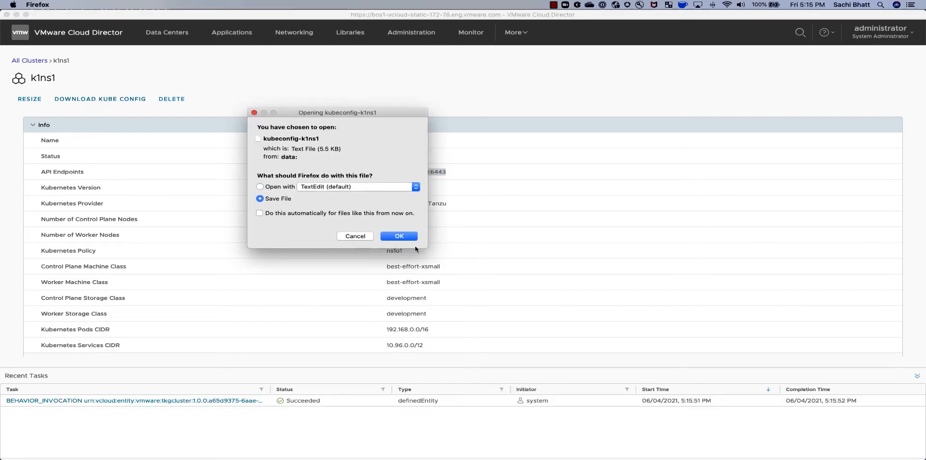
pyautogui.click(398, 236)
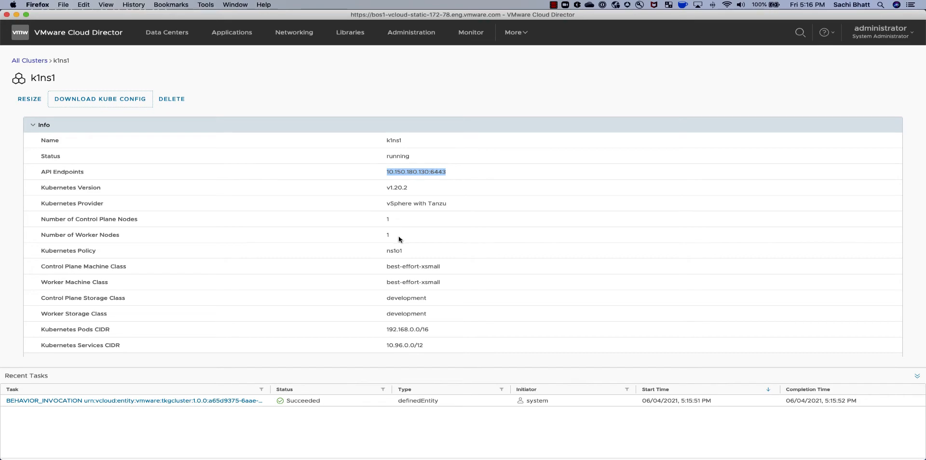
pyautogui.click(99, 99)
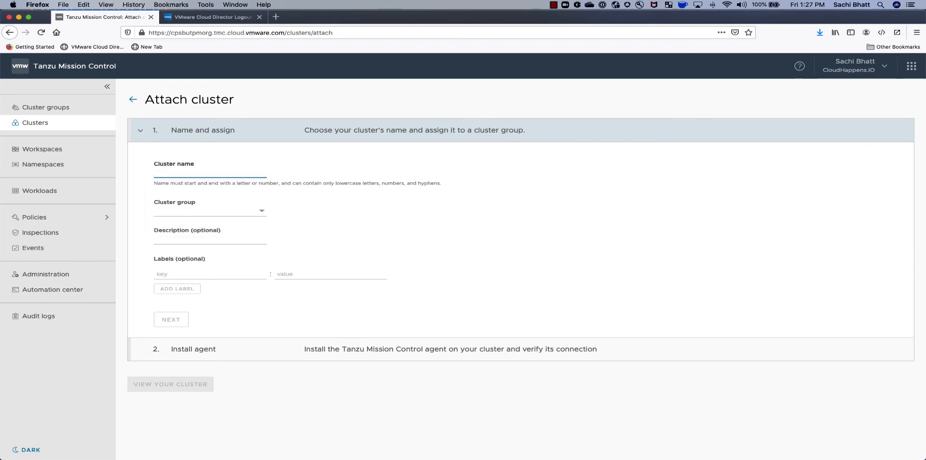
# - Choose cluster group bhatts-group and describe the cluster as a demo cluster from VCD Org1
pyautogui.write('bhatts-group')
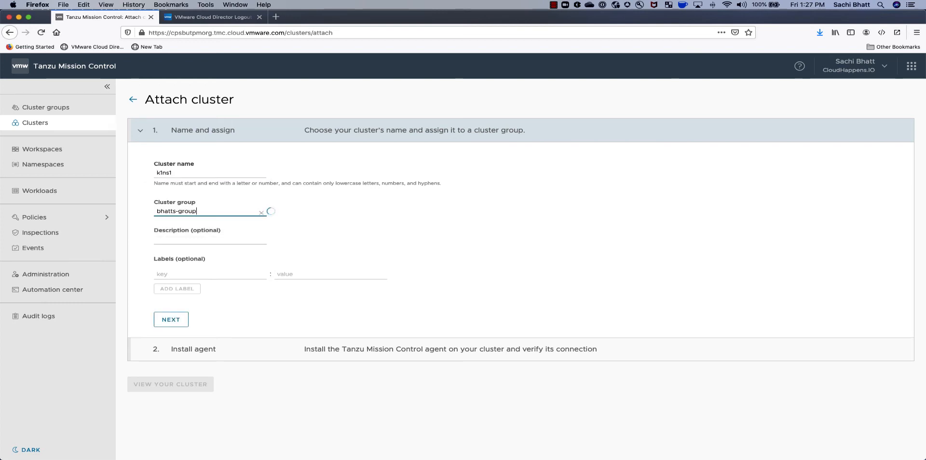
pyautogui.click(209, 273)
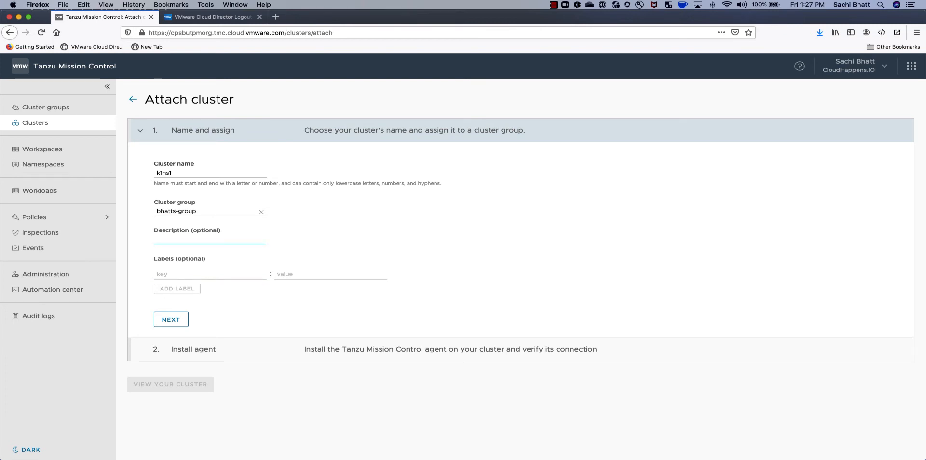
pyautogui.write('Demo Cluster Attach f')
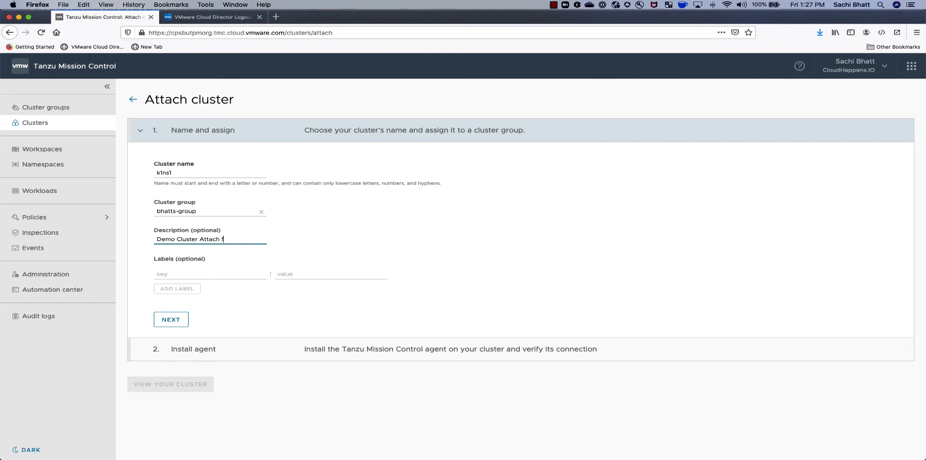
pyautogui.write('rom VCD')
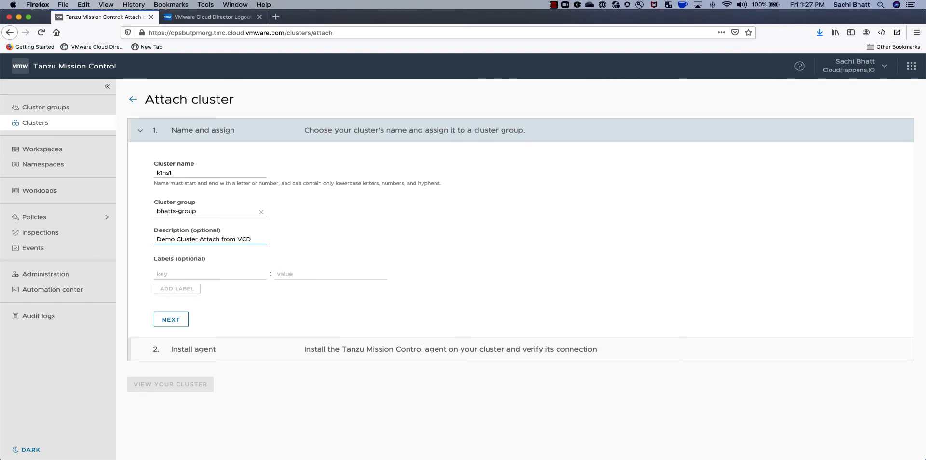
pyautogui.write('Org1')
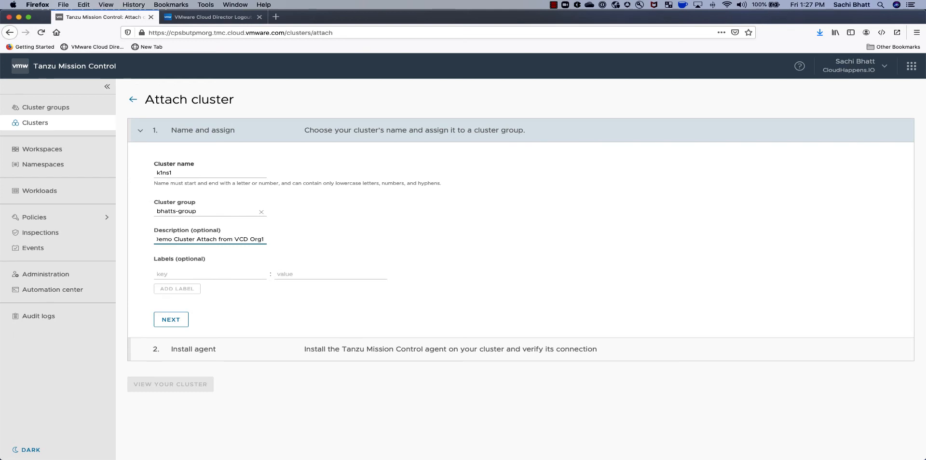
# - Submit the cluster details and copy the generated agent install command
pyautogui.click(171, 319)
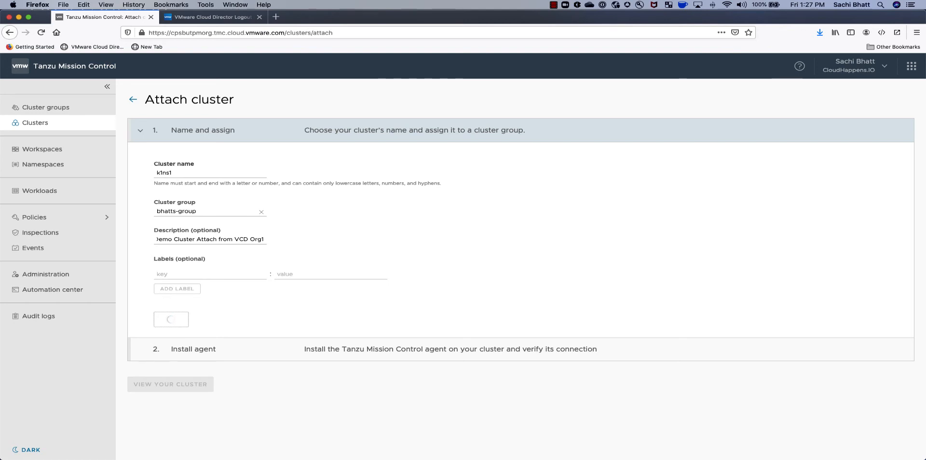
pyautogui.click(171, 320)
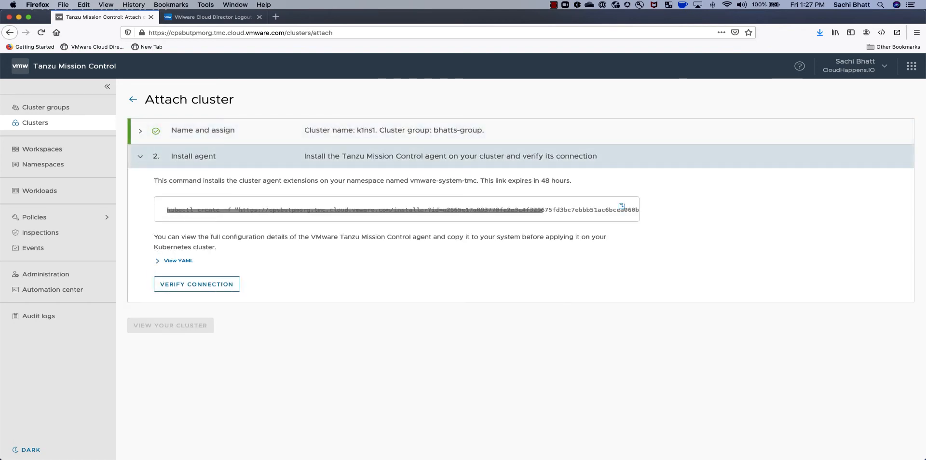
pyautogui.click(621, 206)
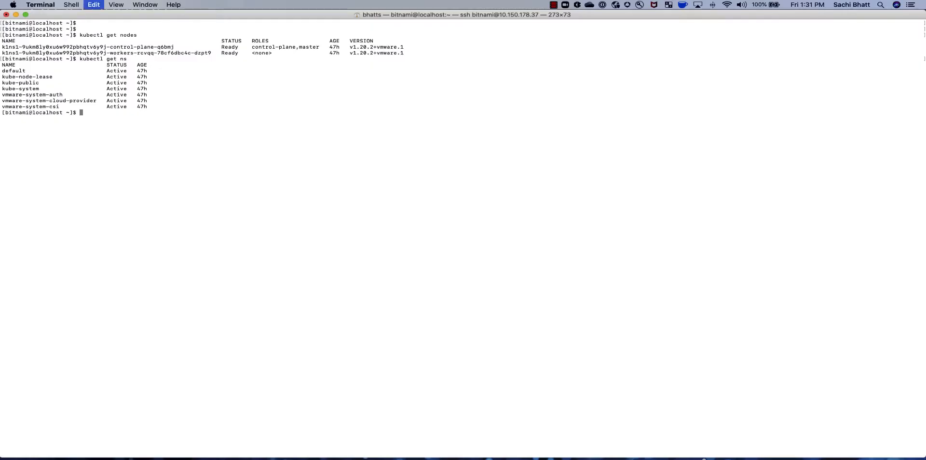
# - Run the kubectl create -f installer command, then list namespaces with kubectl get ns
pyautogui.write('kubectl create -f "https://cpsbutpmorg.tmc.cloud.vmware.com/installer?id=a2865e17a893770fe2e3c4f329675fd3bc7ebbb51ac6bcea060b9728732daaab&source=attach"')
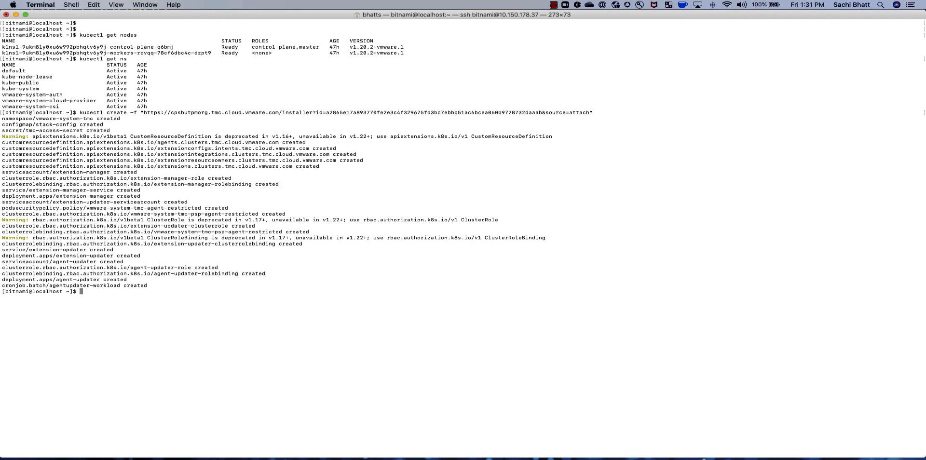
pyautogui.write('kubectl get ns')
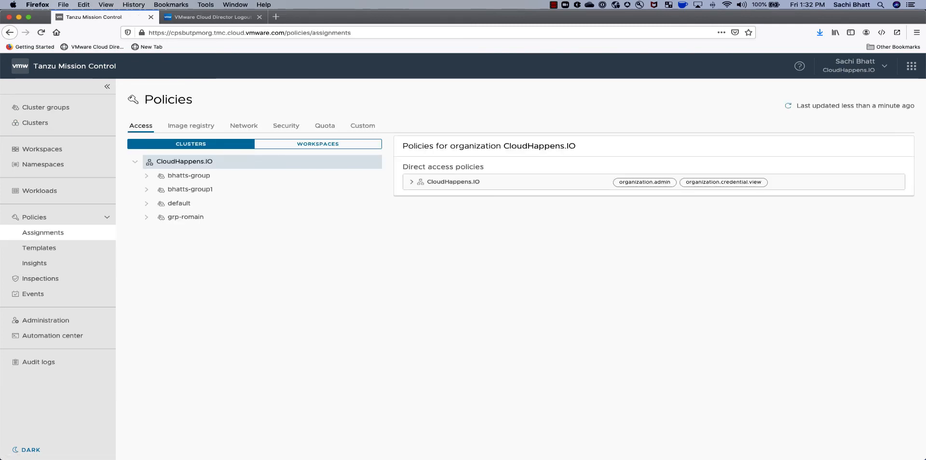
# - Expand bhatts-group in the access policy tree and select the k1ns1 cluster
pyautogui.click(147, 175)
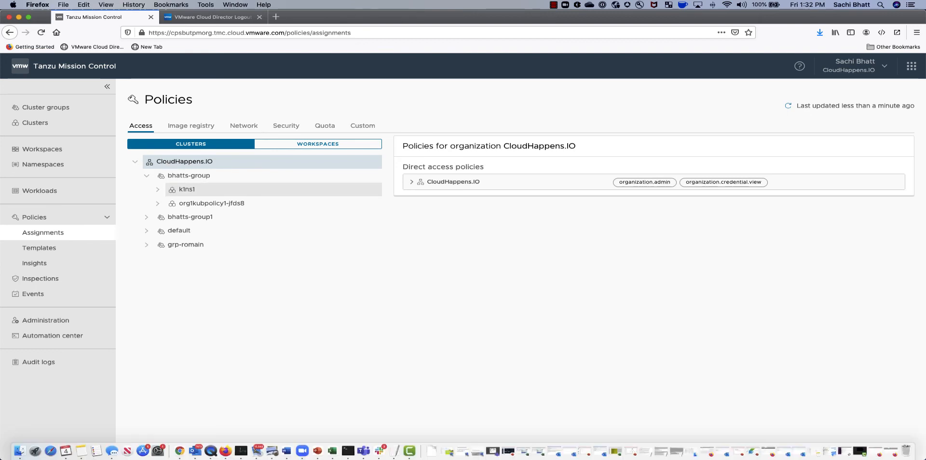
pyautogui.click(186, 189)
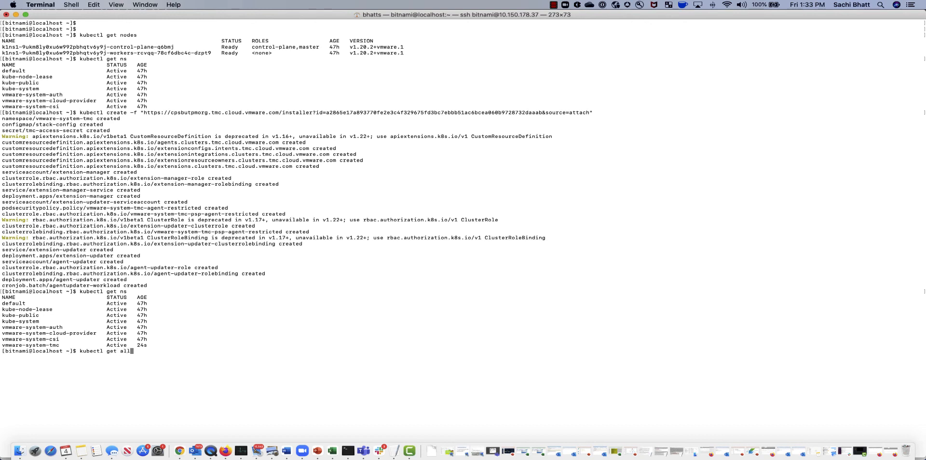
# - Start a kubectl get all -n command and select the vmware-system-tmc namespace name
pyautogui.write('0n')
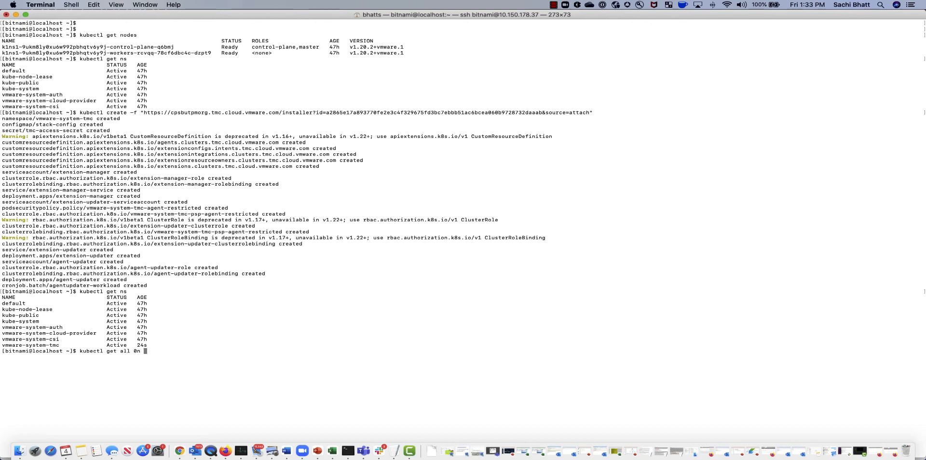
pyautogui.write('-n')
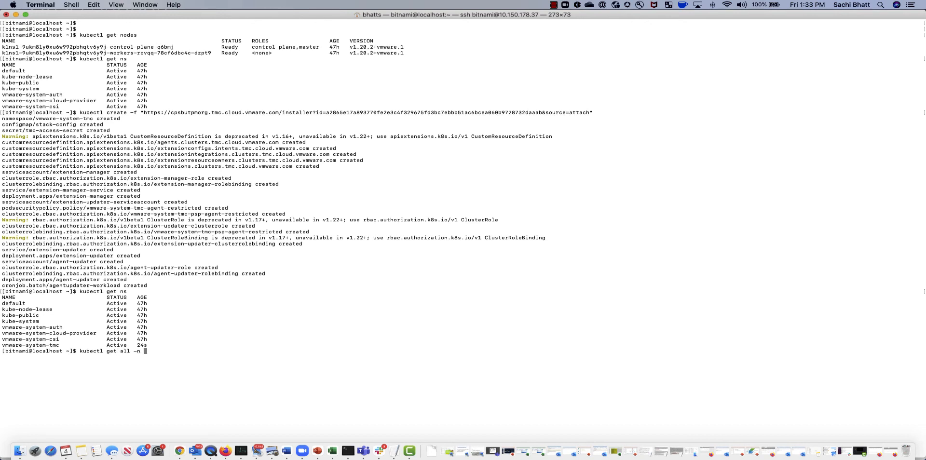
pyautogui.doubleClick(34, 345)
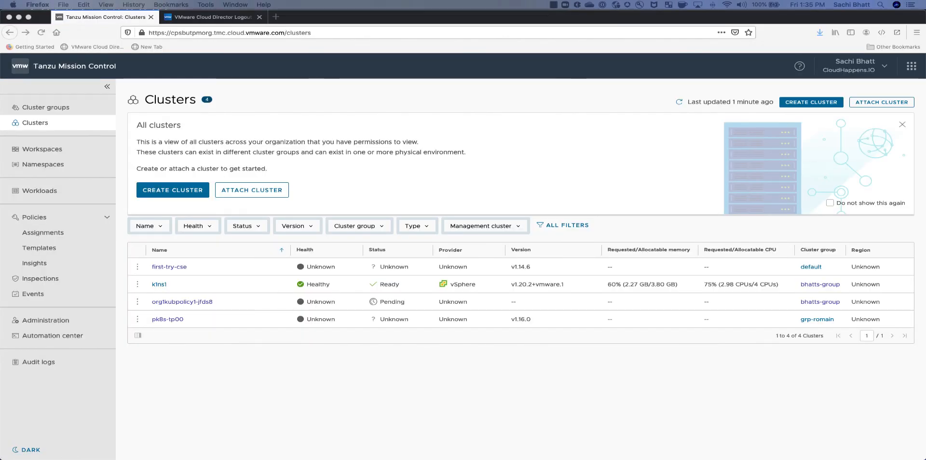
# - Bring up k1ns1's row actions, then go to its Overview showing it Healthy
pyautogui.click(137, 284)
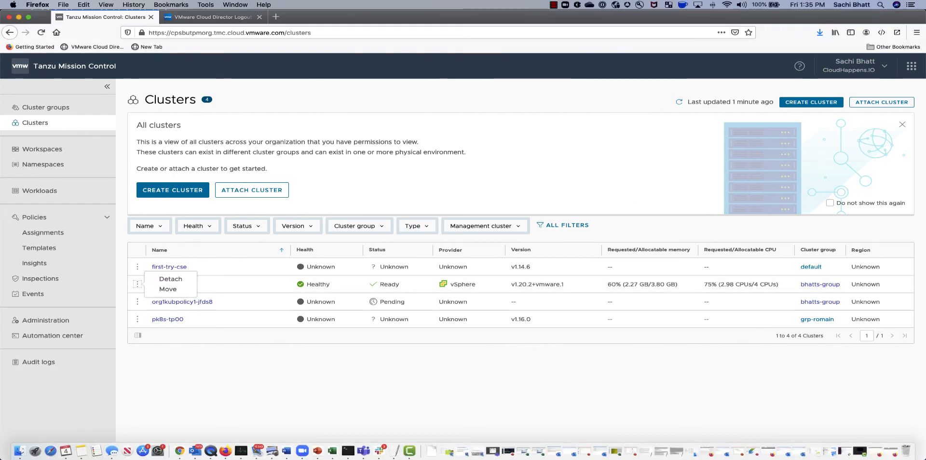
pyautogui.click(172, 284)
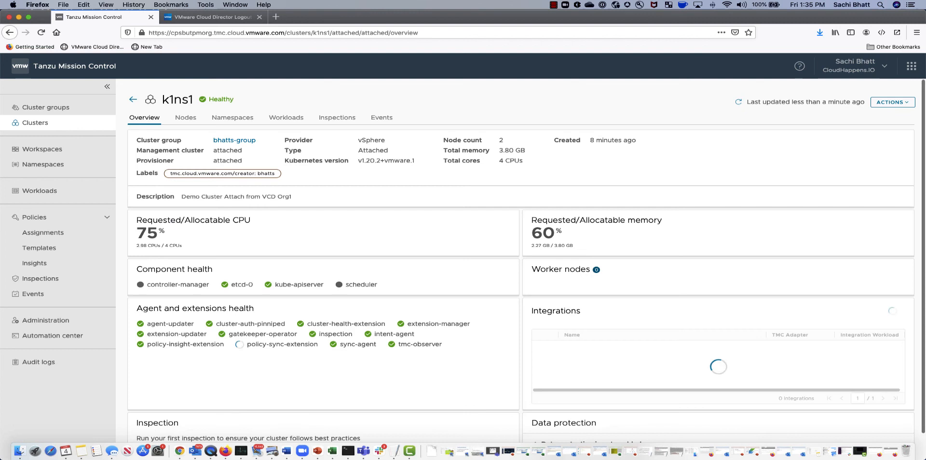